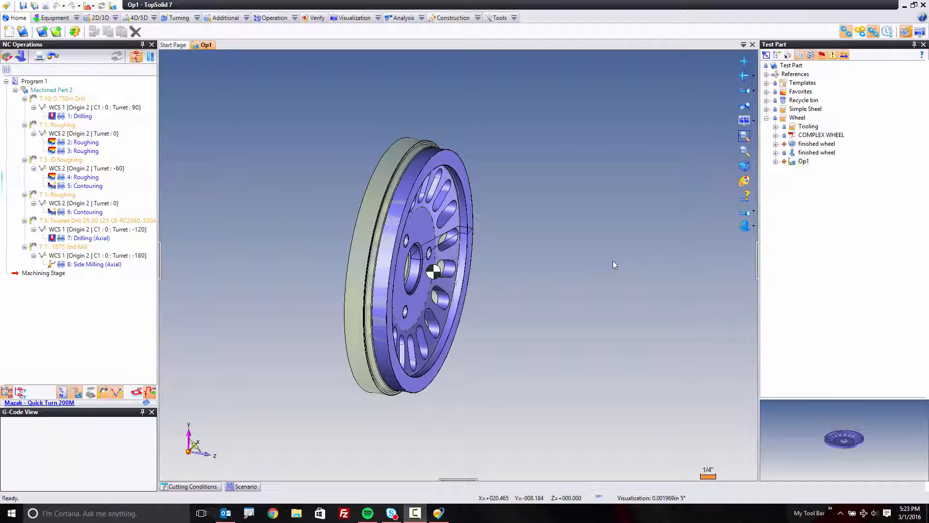
Create a new machining document in the Wheel folder from the Mazak-QS200M template.
left_click(797, 117)
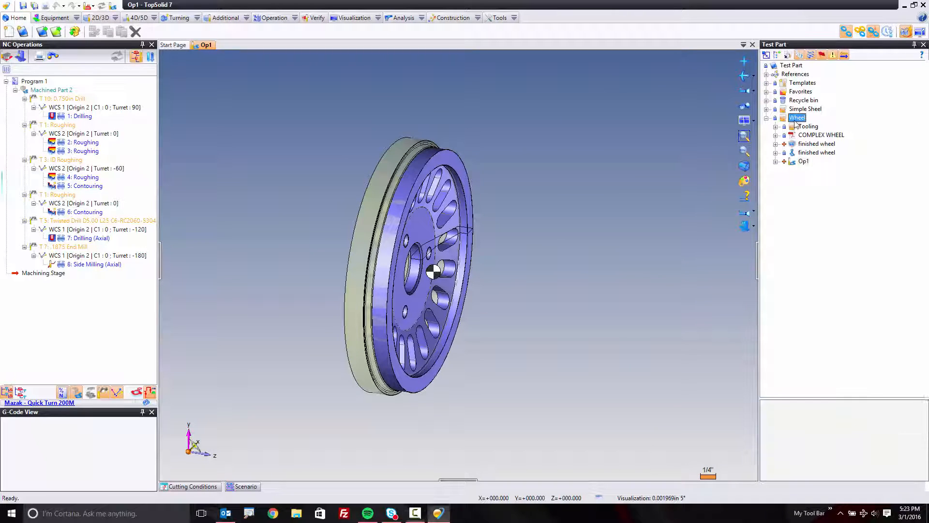
right_click(797, 117)
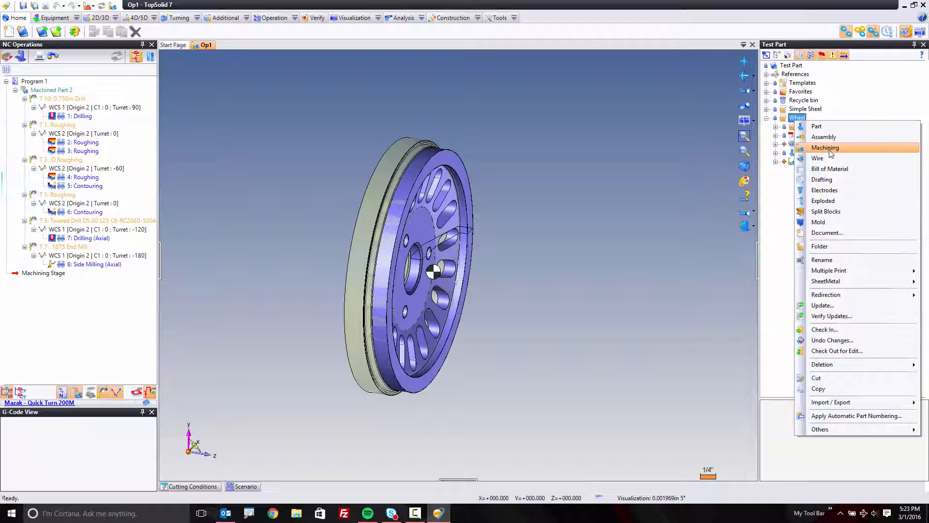
left_click(826, 147)
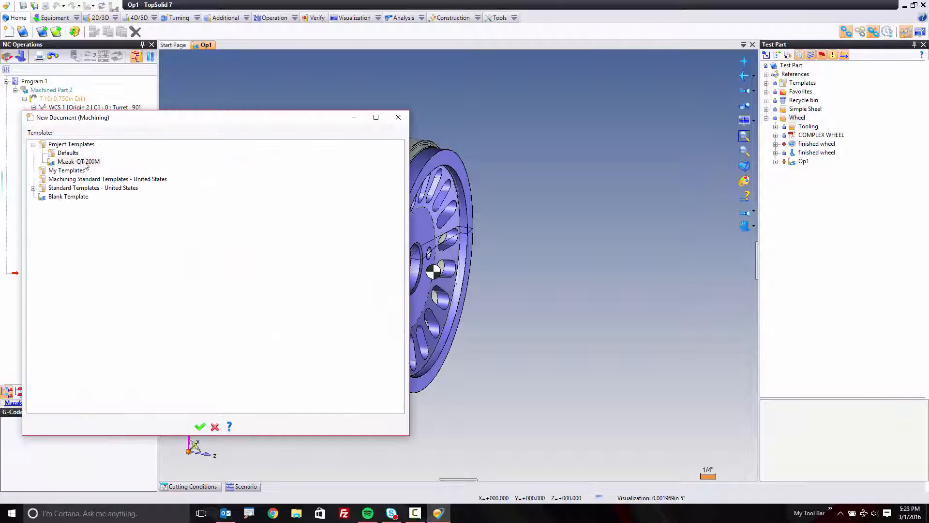
left_click(200, 426)
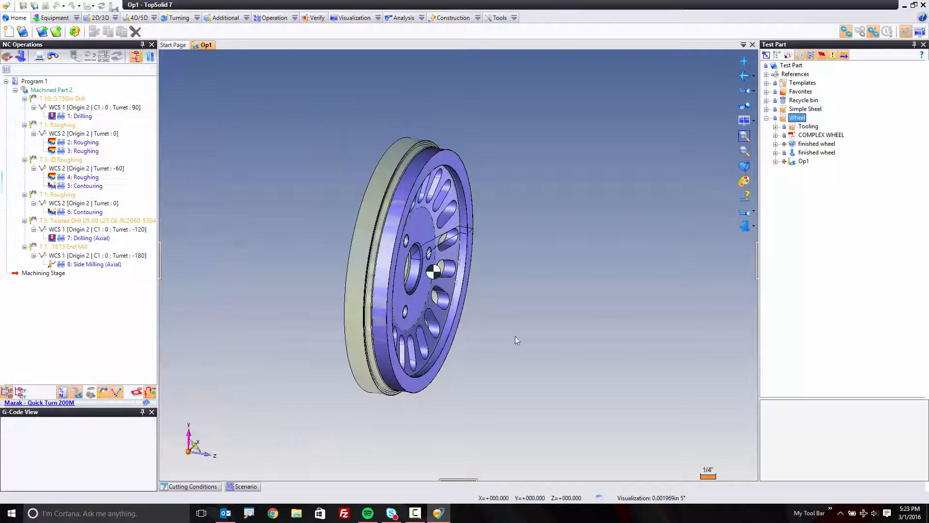
mouse_move(569, 313)
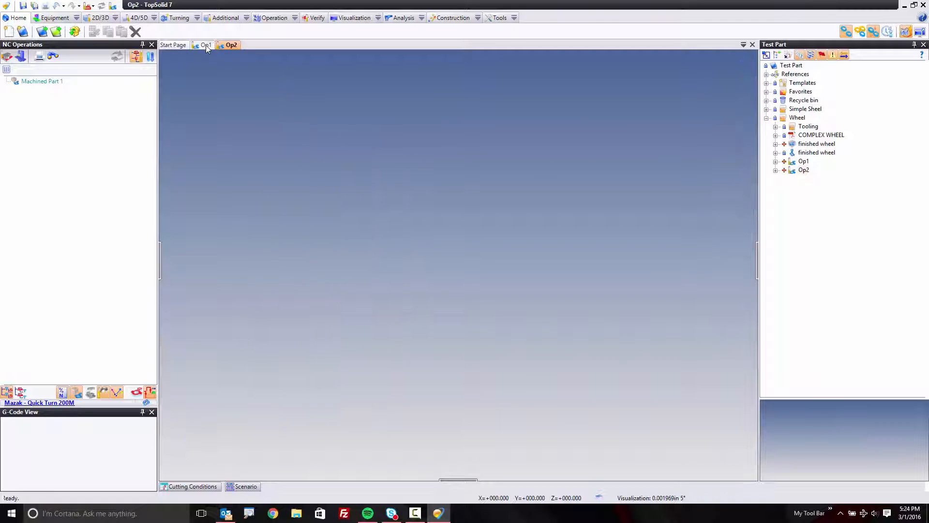
Return to the Op1 machining document showing the wheel and its operations.
left_click(206, 44)
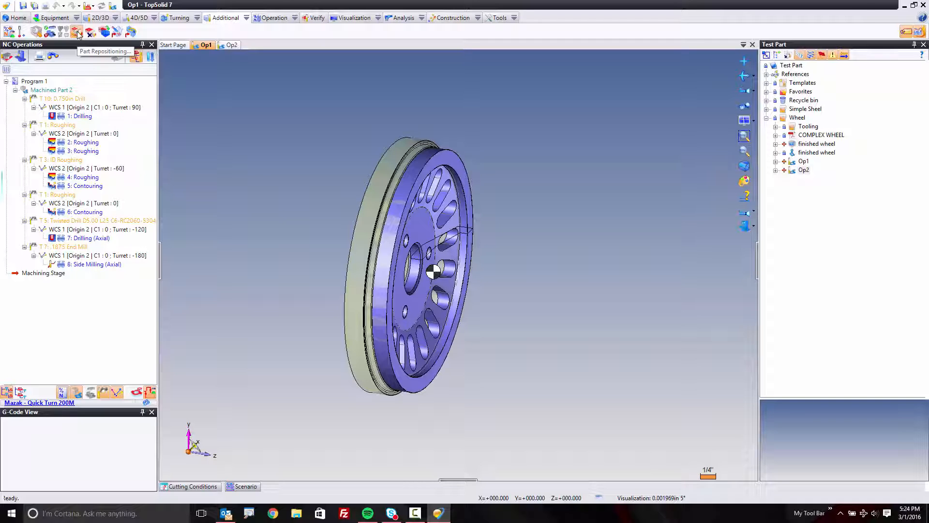
Reposition the Op1 machined wheel into the existing Op2 document, clamped in the chuck.
left_click(78, 33)
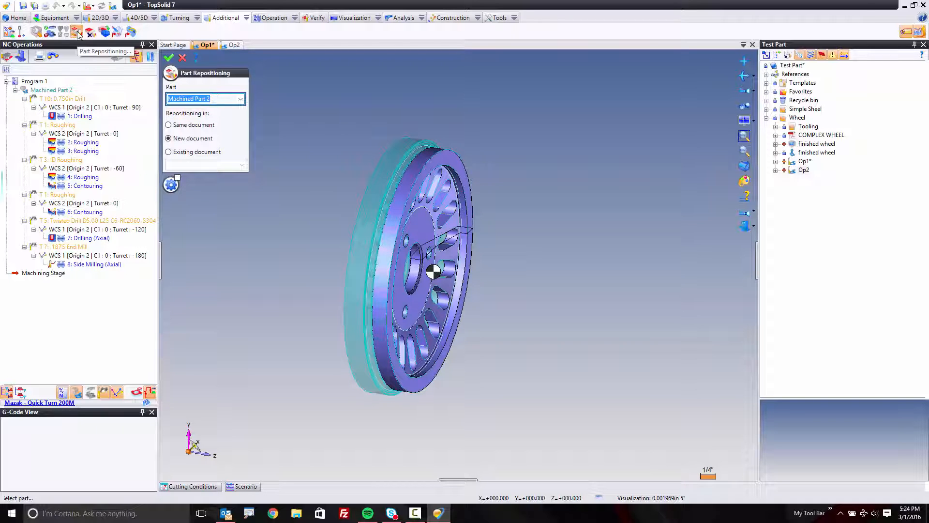
left_click(169, 152)
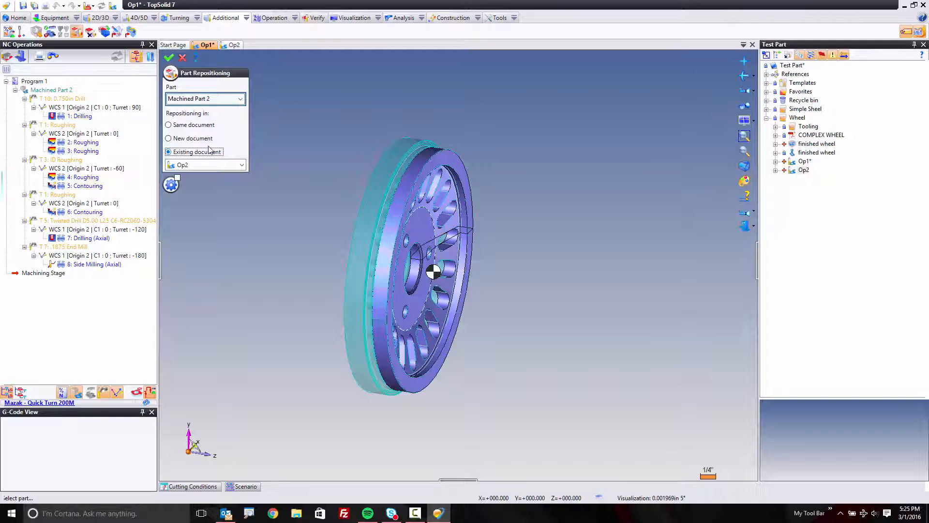
left_click(169, 58)
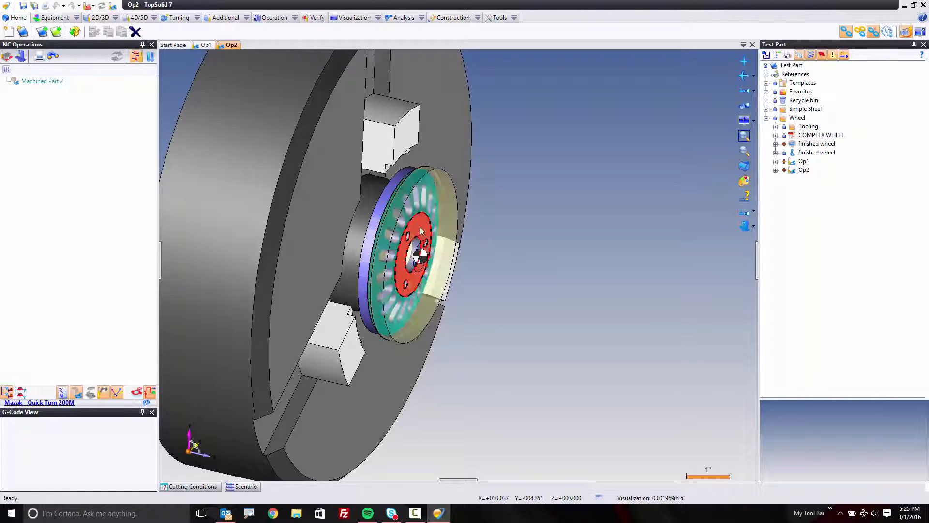
Add a turning roughing operation on the wheel leaving 0.025in stock with 0.2in pass depth.
right_click(419, 230)
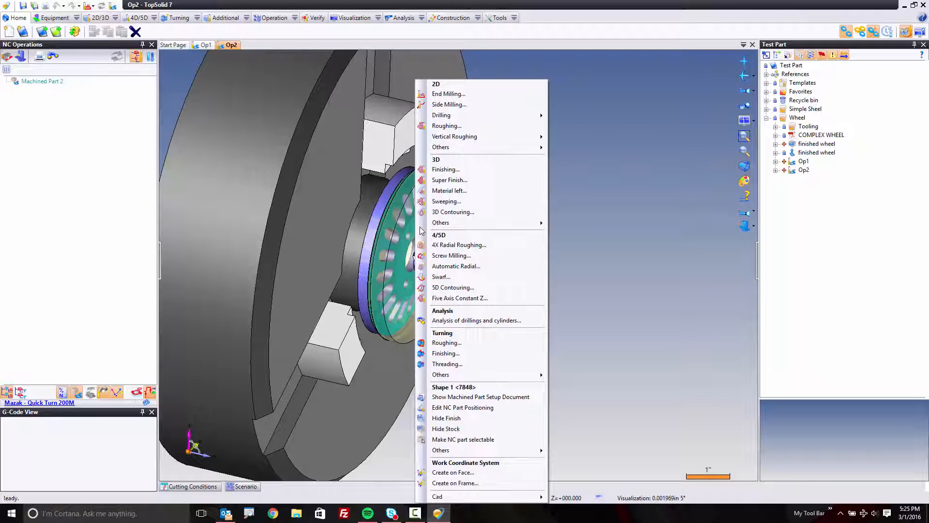
mouse_move(459, 342)
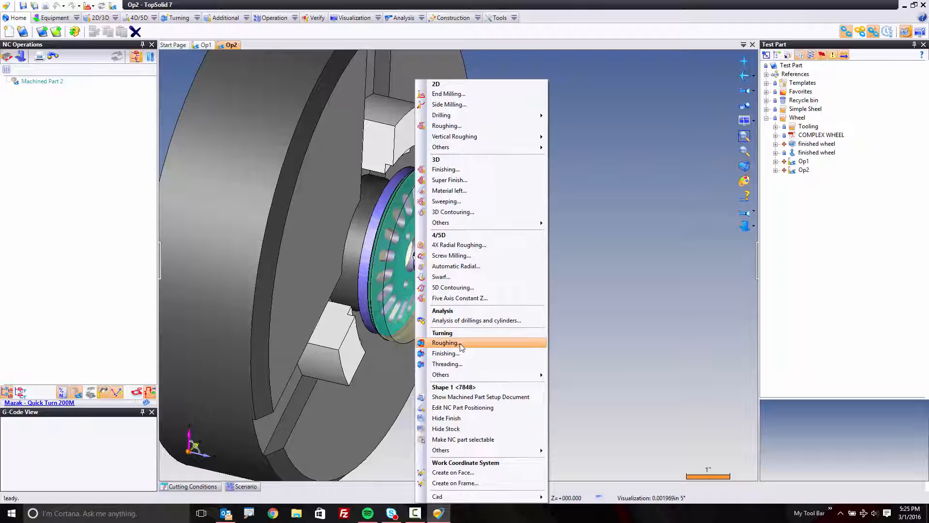
left_click(445, 343)
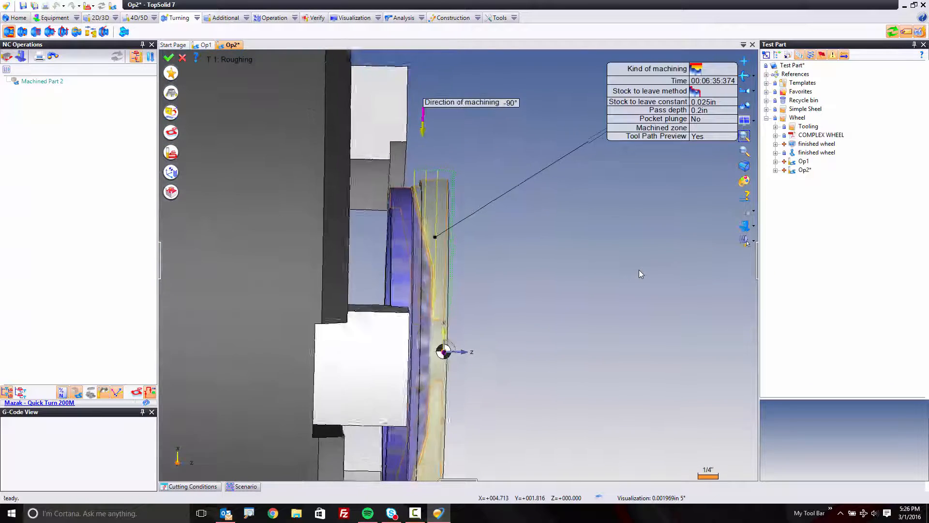
double_click(704, 101)
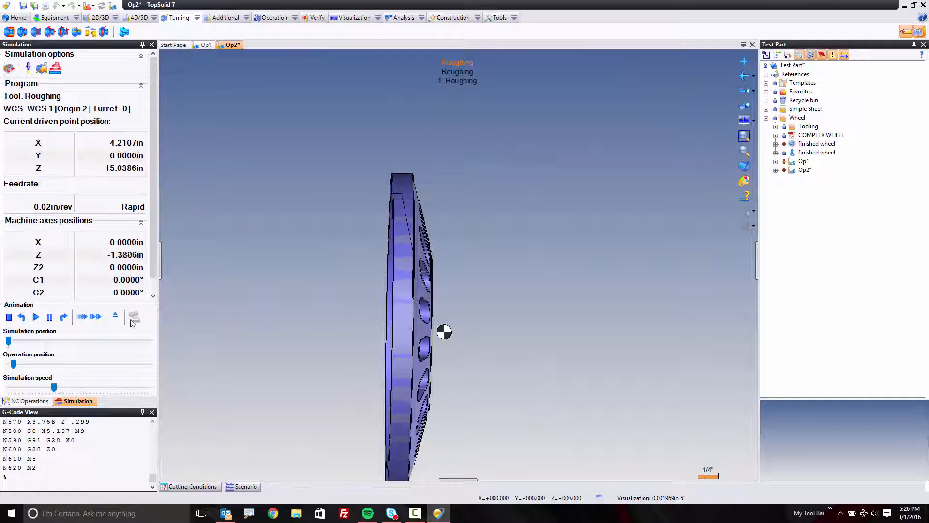
Play the simulation through the roughing and finishing contouring toolpaths on the wheel.
left_click(28, 401)
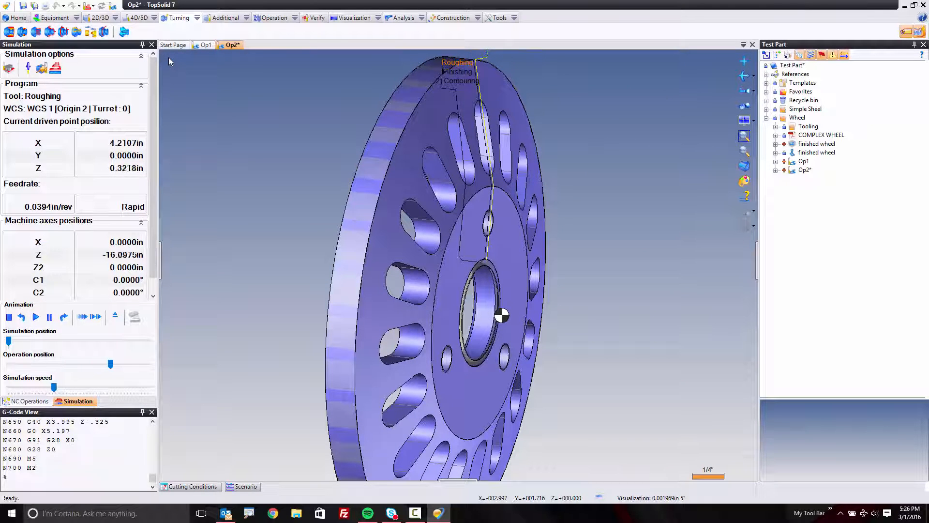
left_click(81, 317)
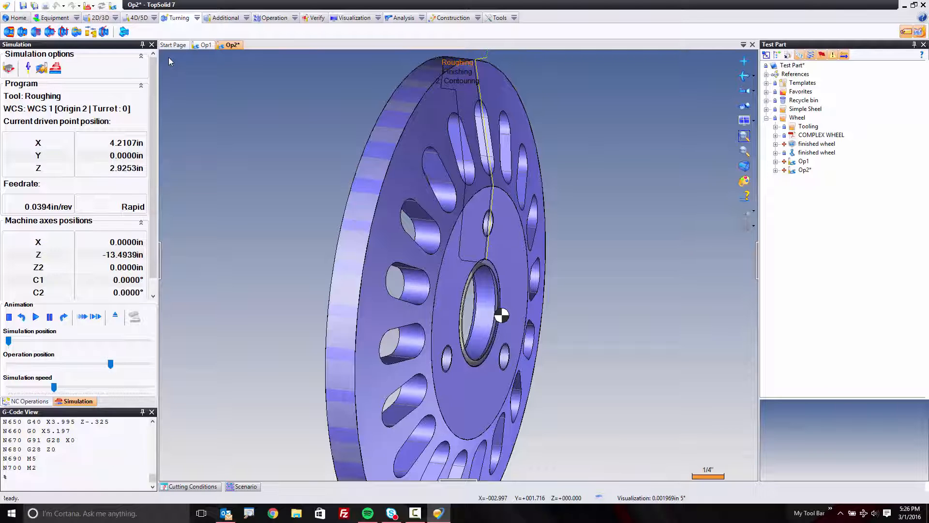
scroll("down", 3)
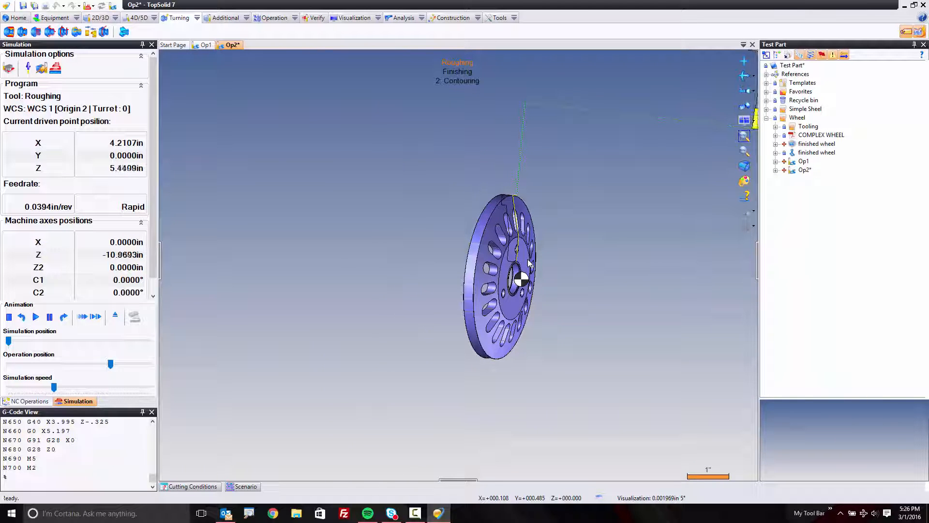